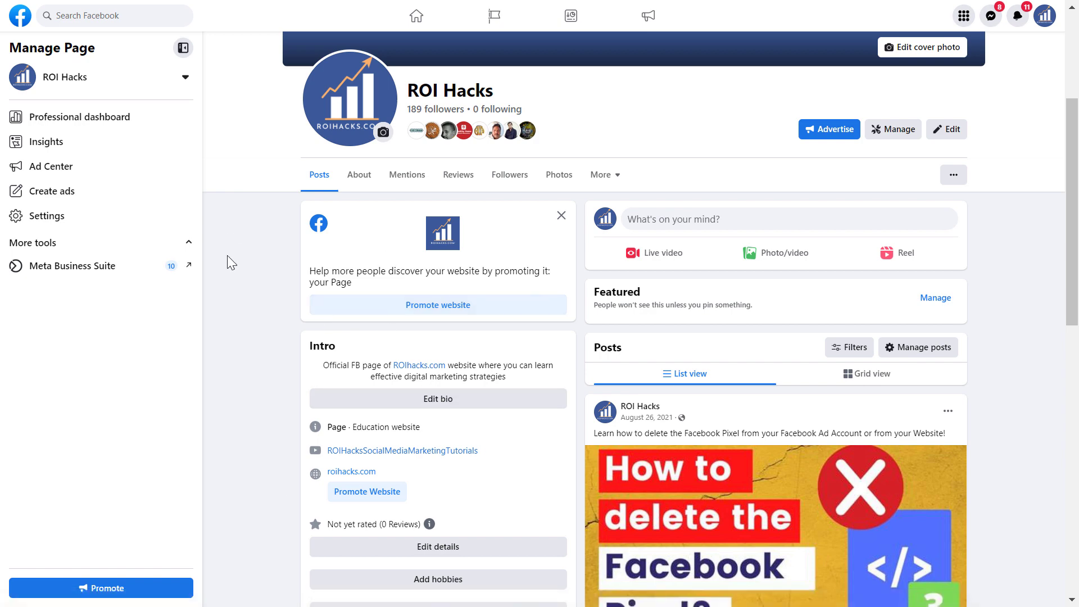
{"action": "mouse_move", "coordinate": [201, 268]}
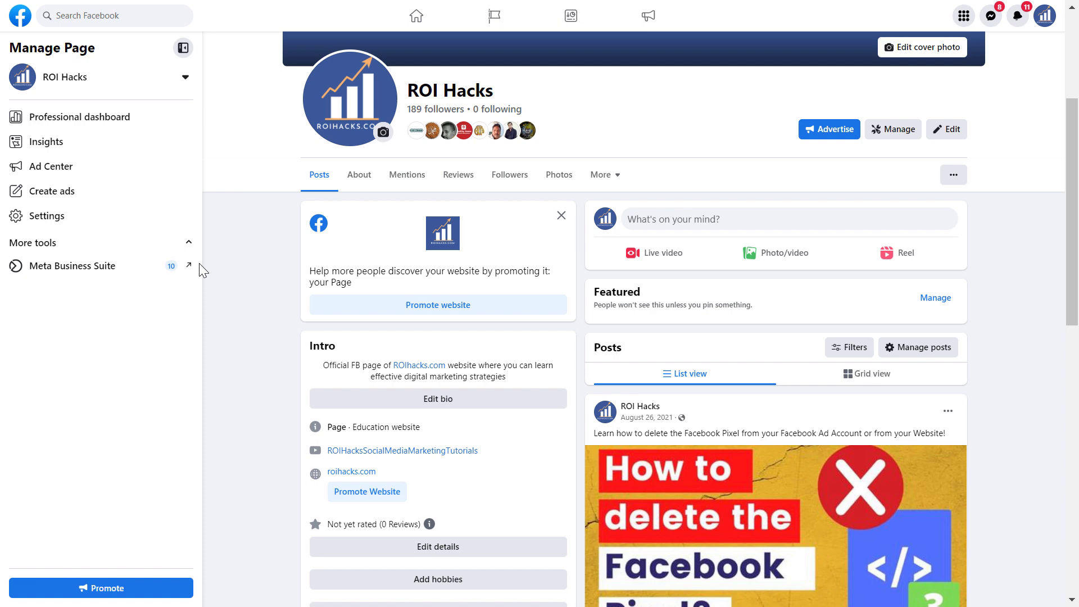
{"action": "mouse_move", "coordinate": [437, 305]}
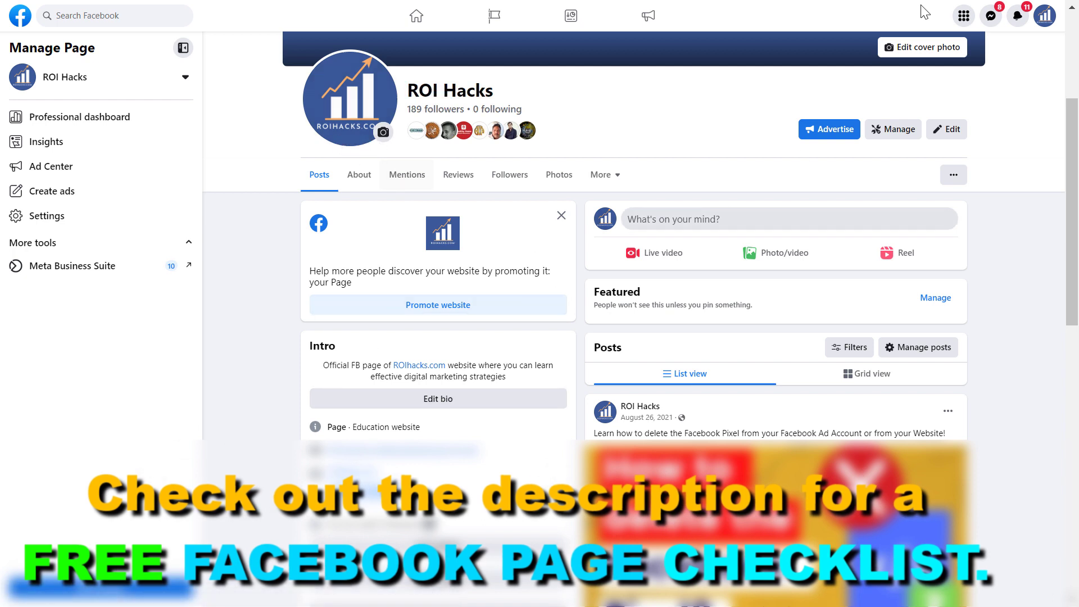
{"action": "mouse_move", "coordinate": [906, 386]}
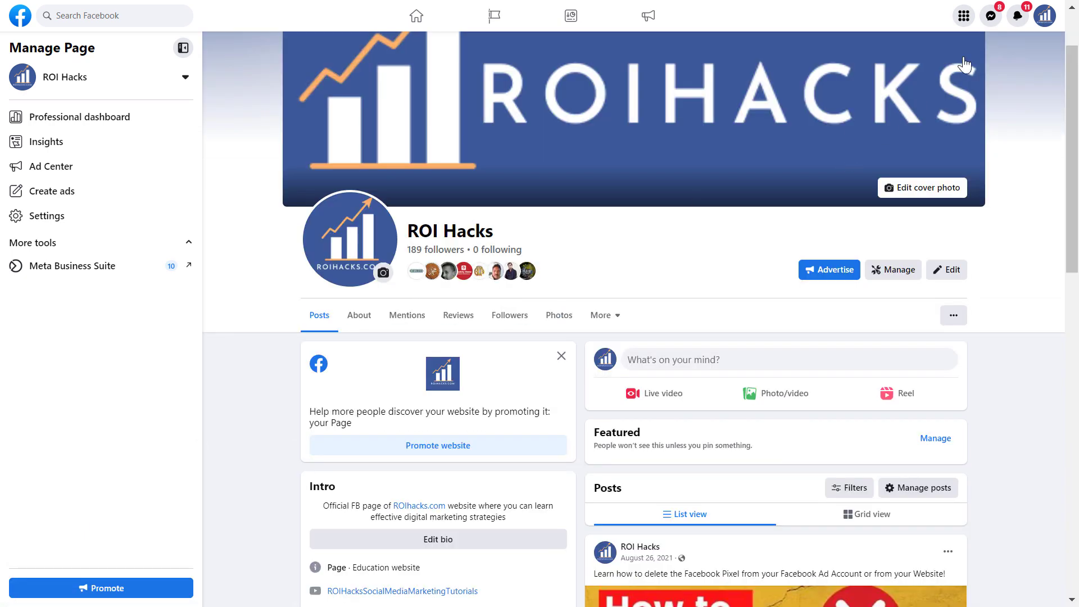
{"action": "mouse_move", "coordinate": [989, 15]}
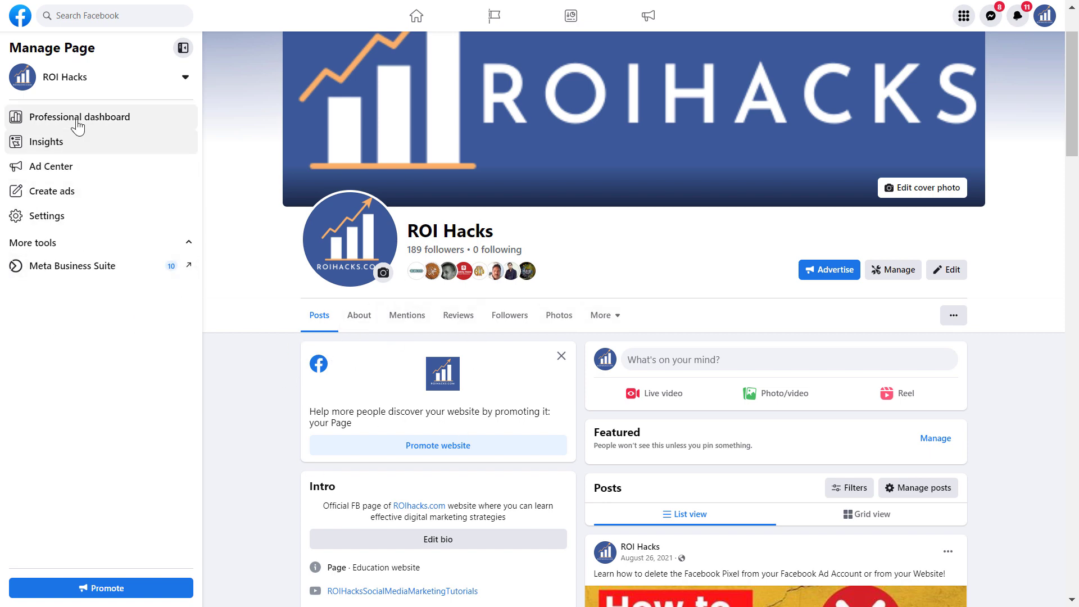
Step: Launch Meta Business Suite for the ROI Hacks page from the More tools sidebar
{"action": "left_click", "coordinate": [87, 116]}
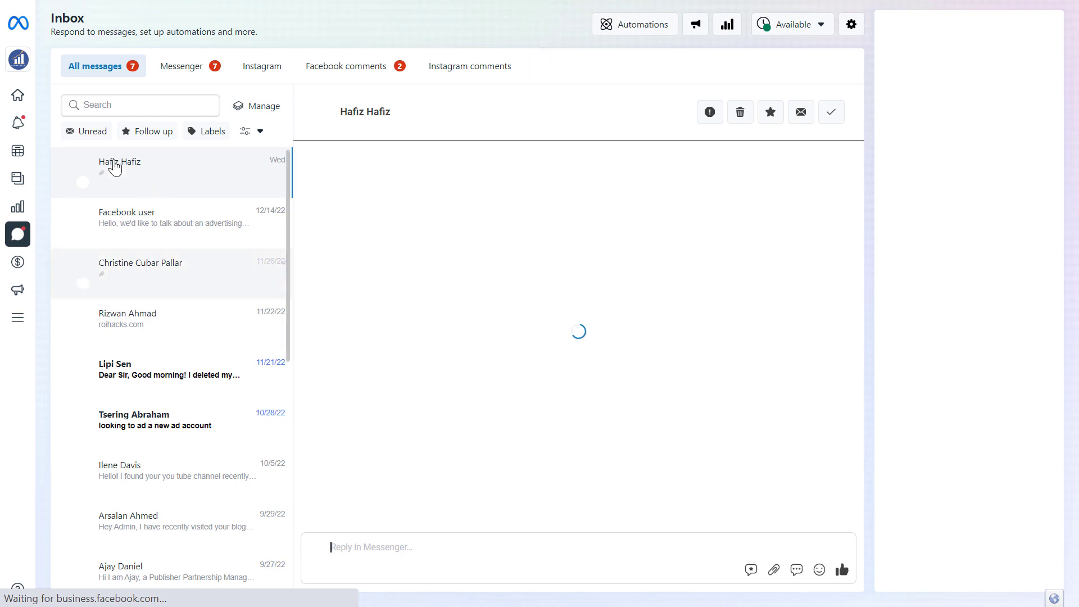
Step: View the most recent Messenger conversation, then the Instagram messages section offering to connect an account
{"action": "left_click", "coordinate": [121, 166]}
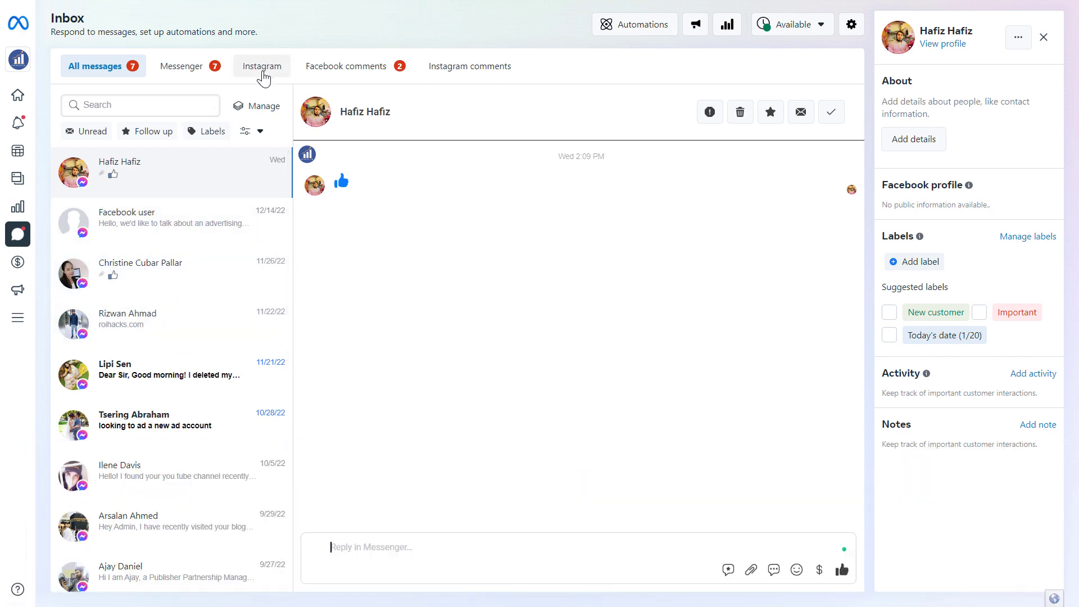
{"action": "left_click", "coordinate": [262, 67]}
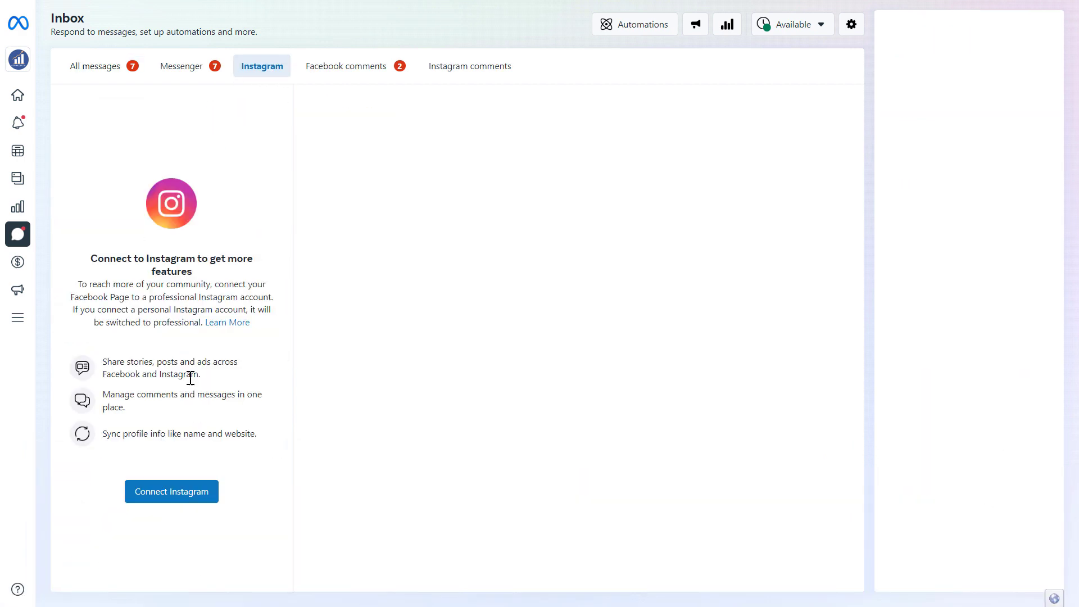
{"action": "mouse_move", "coordinate": [163, 209]}
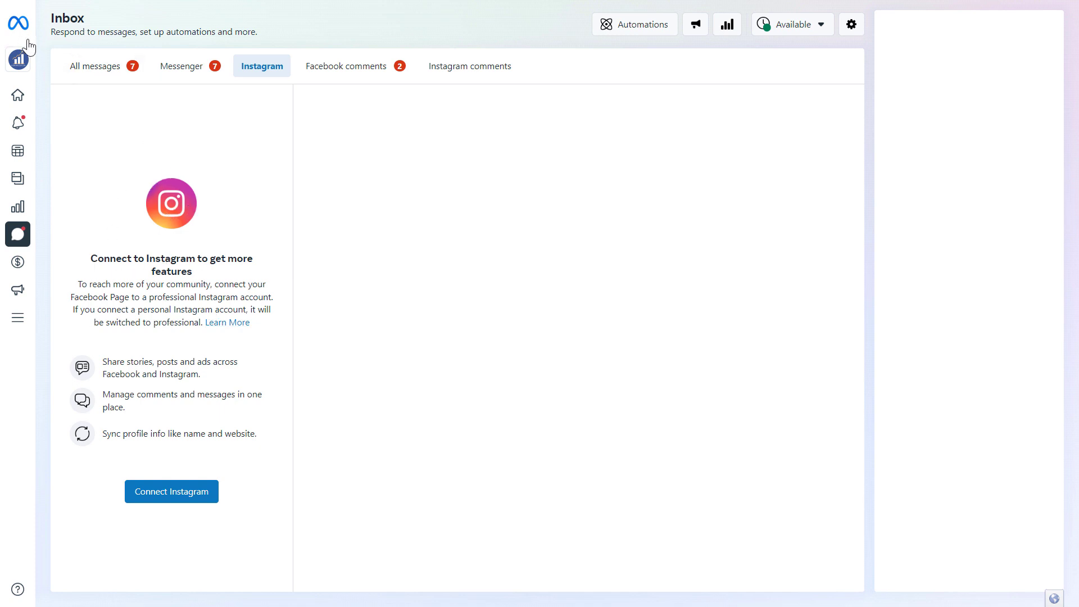
{"action": "mouse_move", "coordinate": [237, 102]}
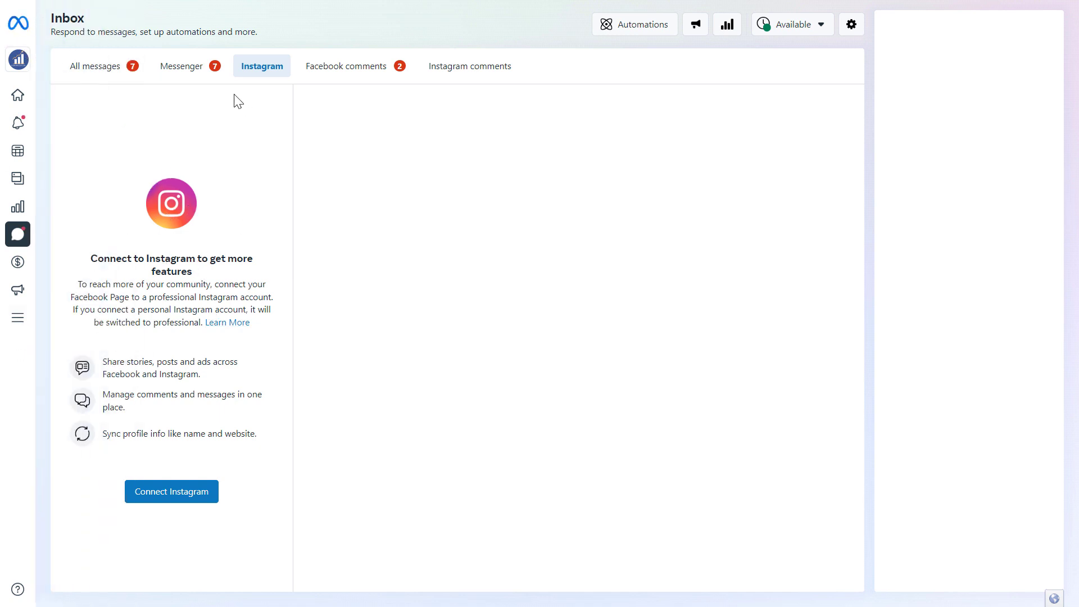
{"action": "mouse_move", "coordinate": [214, 104]}
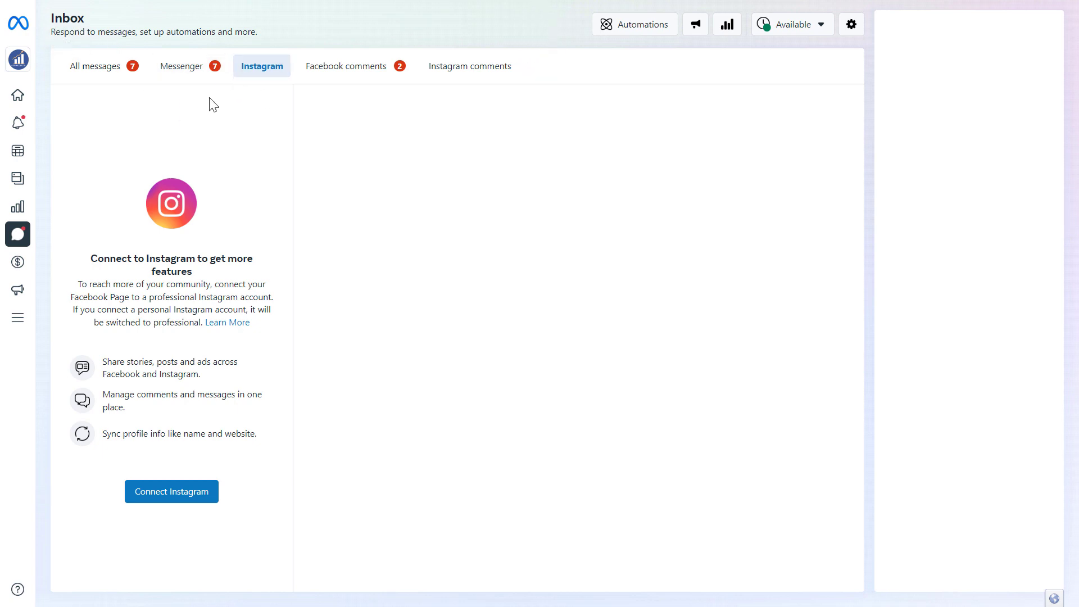
Step: Show the Facebook comments section with a post and its comment thread
{"action": "left_click", "coordinate": [346, 67]}
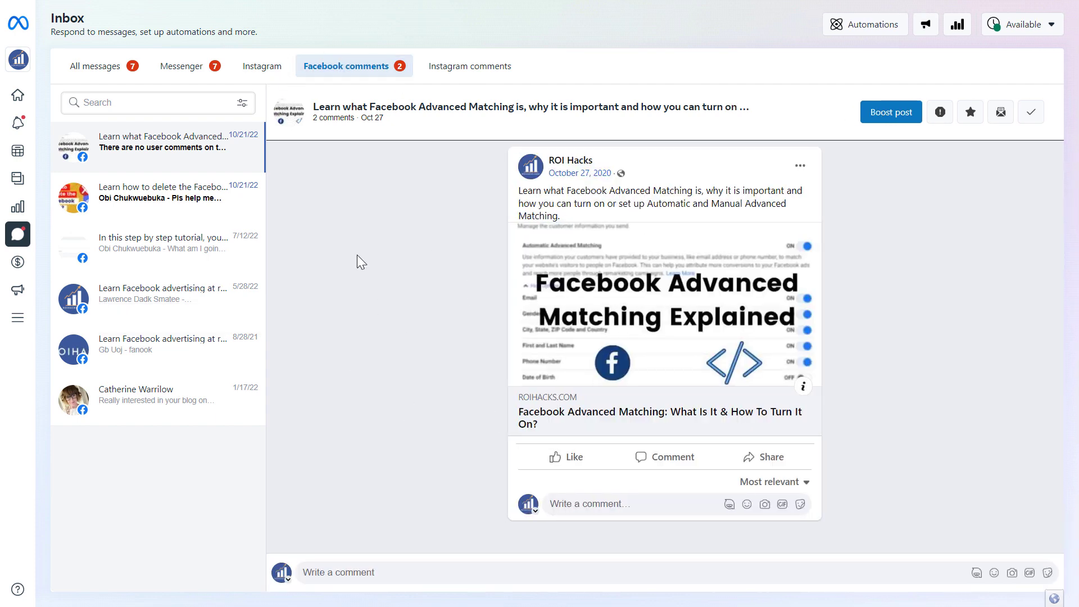
Step: Expand the full left navigation menu over the Facebook comments inbox
{"action": "left_click", "coordinate": [17, 23]}
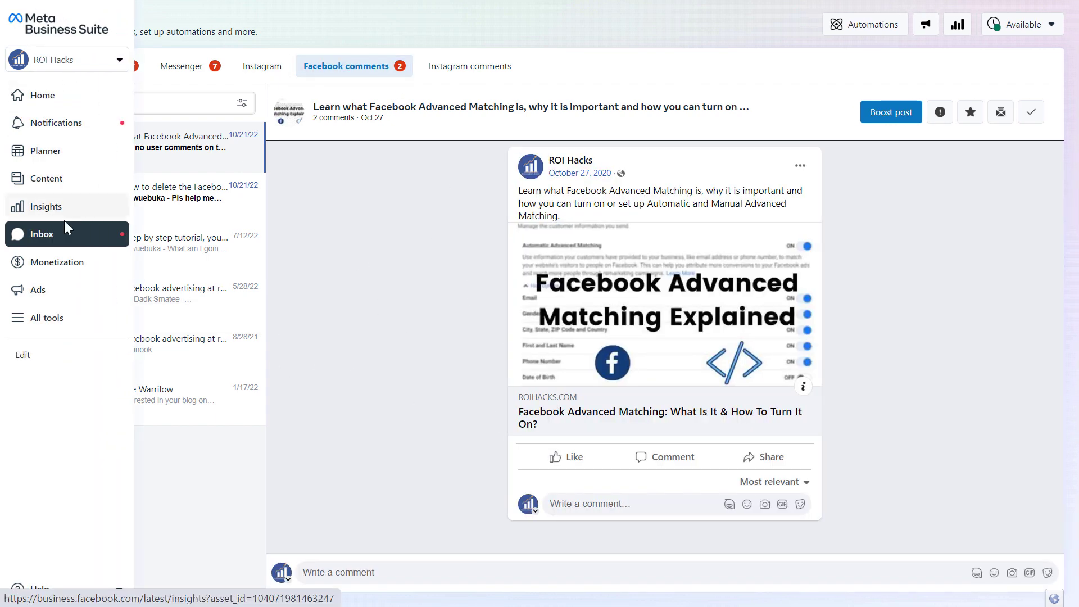